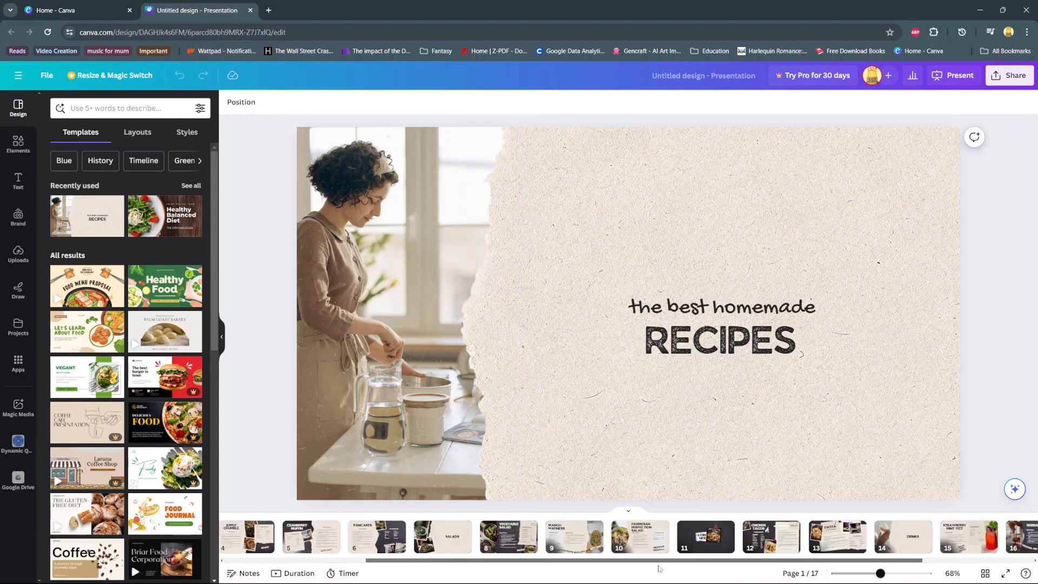
Preview the Autoplay presentation option, then show the title page's 5.0s timing setting.
{"action": "scroll", "scroll_direction": "right", "scroll_amount": 3}
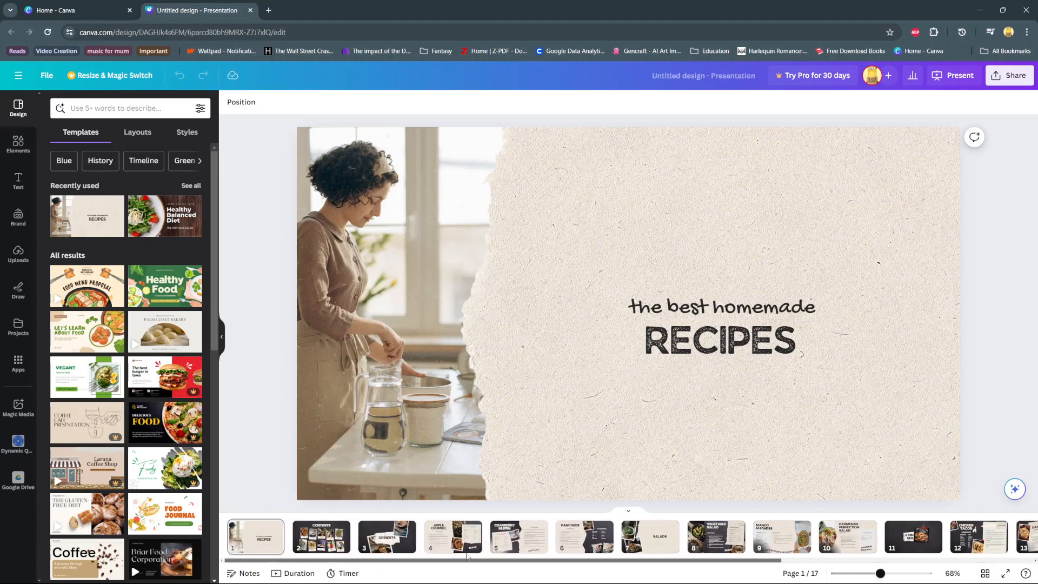
{"action": "mouse_move", "coordinate": [256, 537]}
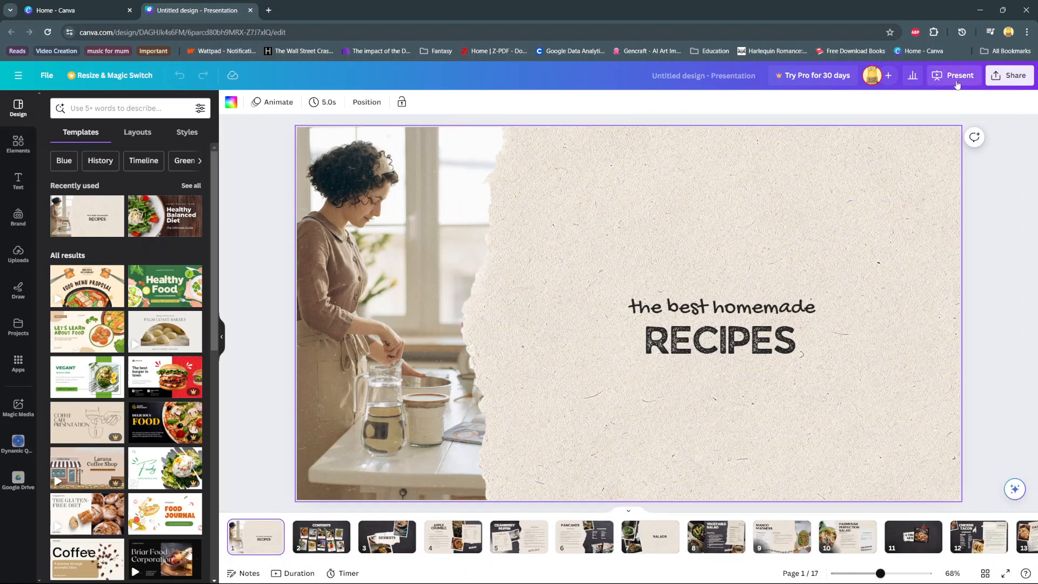
{"action": "left_click", "coordinate": [959, 75]}
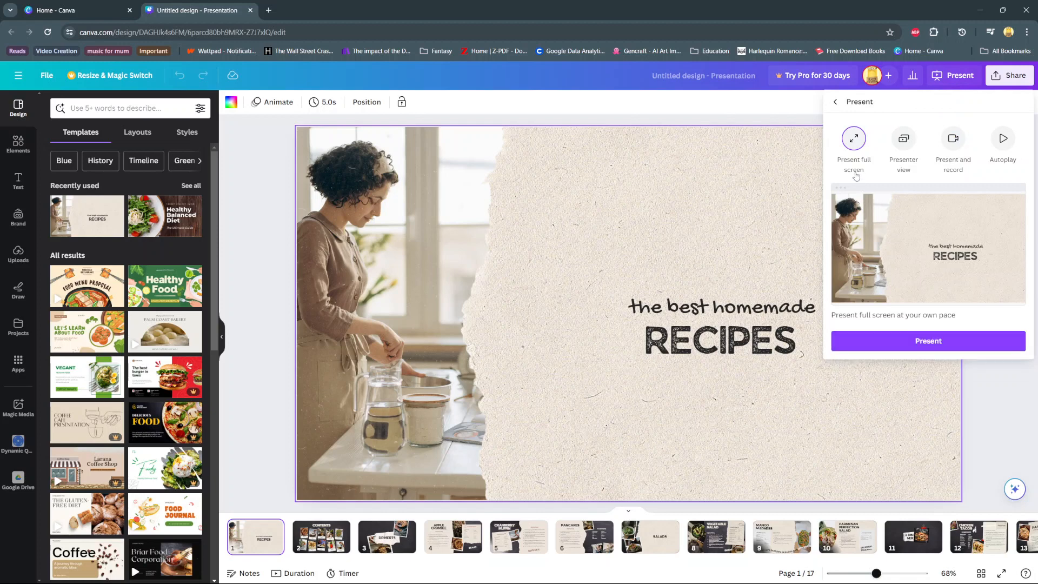
{"action": "mouse_move", "coordinate": [928, 177]}
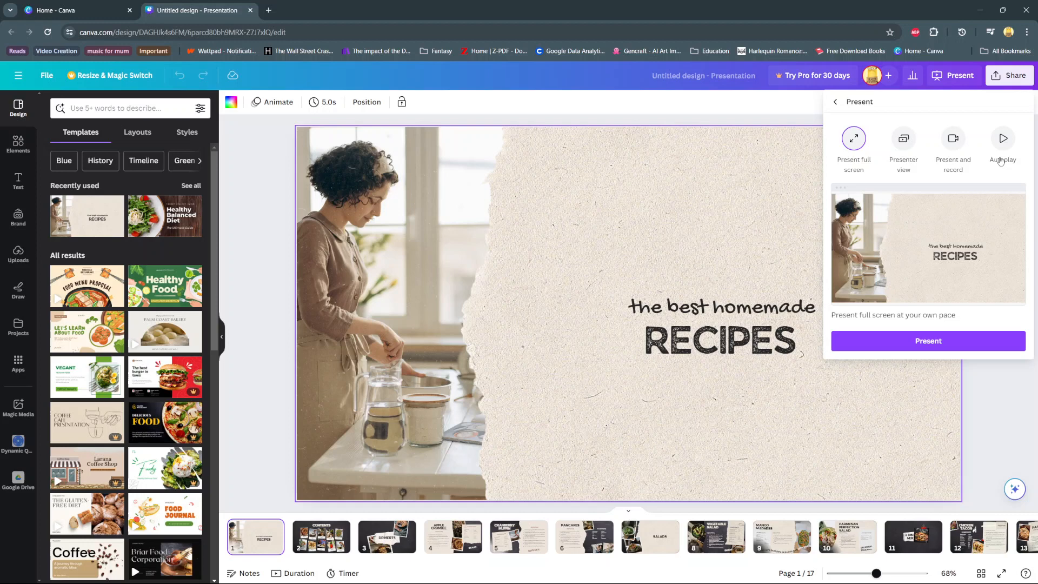
{"action": "left_click", "coordinate": [1002, 138]}
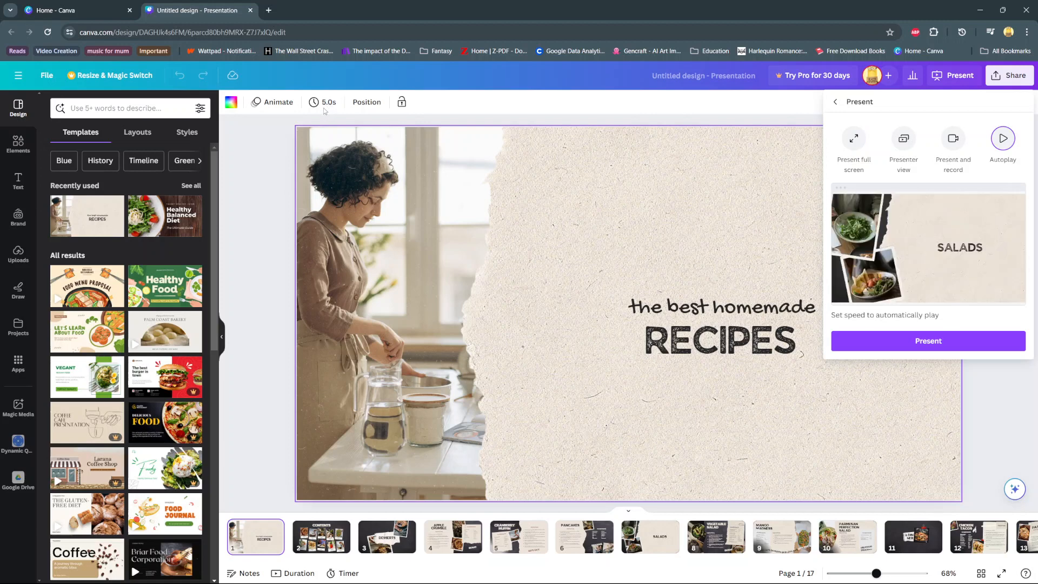
{"action": "left_click", "coordinate": [328, 103]}
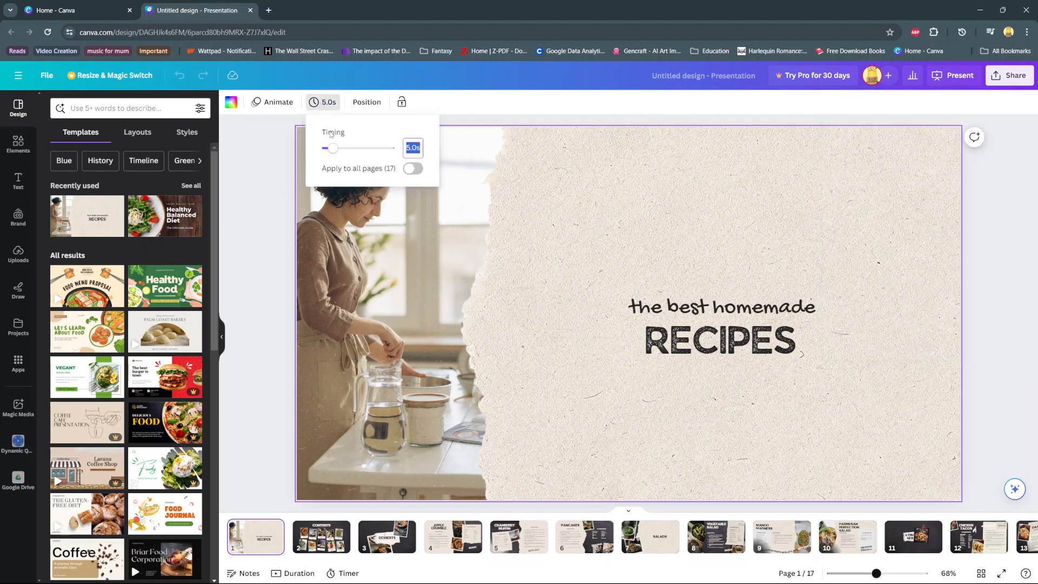
Set page timing to 13.5 seconds and apply it to all 17 pages.
{"action": "left_click_drag", "start_coordinate": [332, 148], "coordinate": [347, 148]}
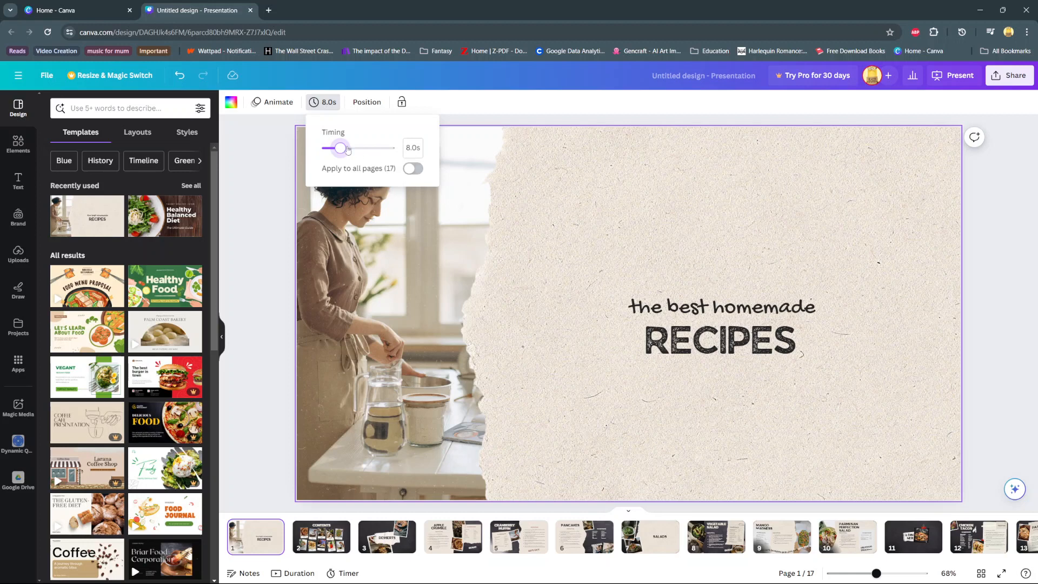
{"action": "left_click_drag", "start_coordinate": [341, 148], "coordinate": [354, 148]}
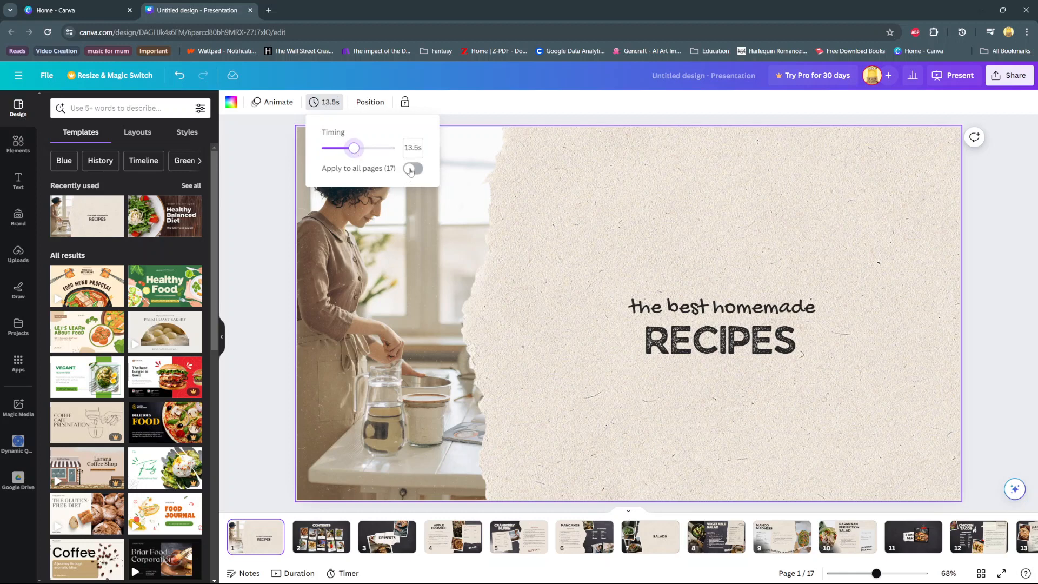
{"action": "left_click", "coordinate": [412, 168]}
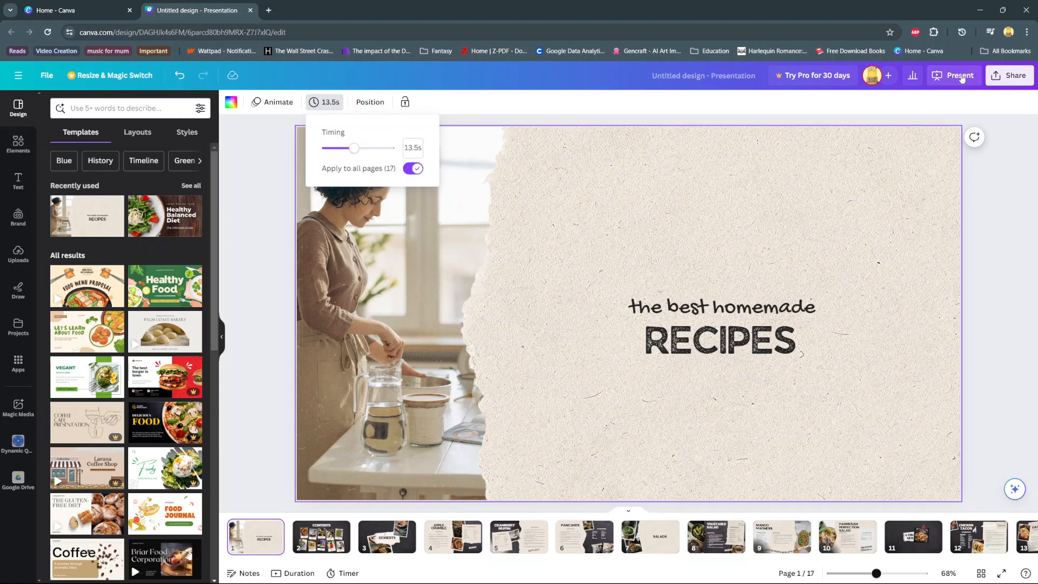
Play the recipes presentation full screen in Autoplay mode from slide 1.
{"action": "left_click", "coordinate": [958, 74]}
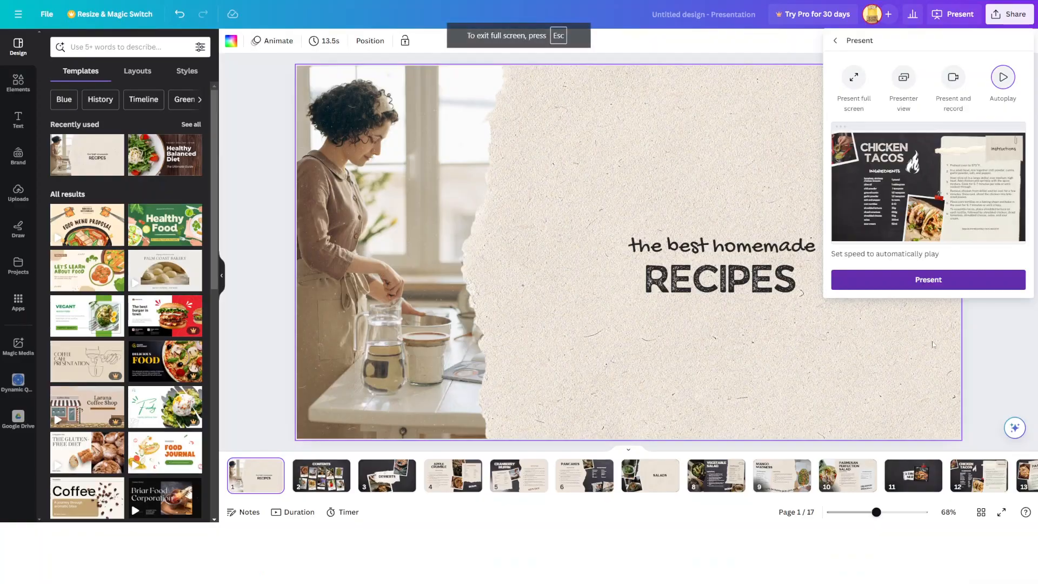
{"action": "left_click", "coordinate": [853, 86]}
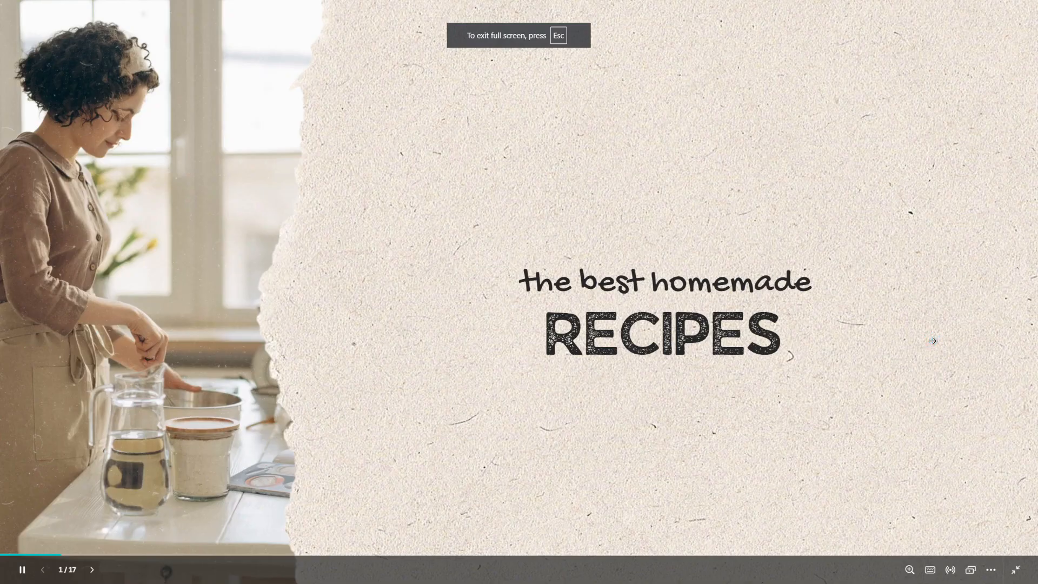